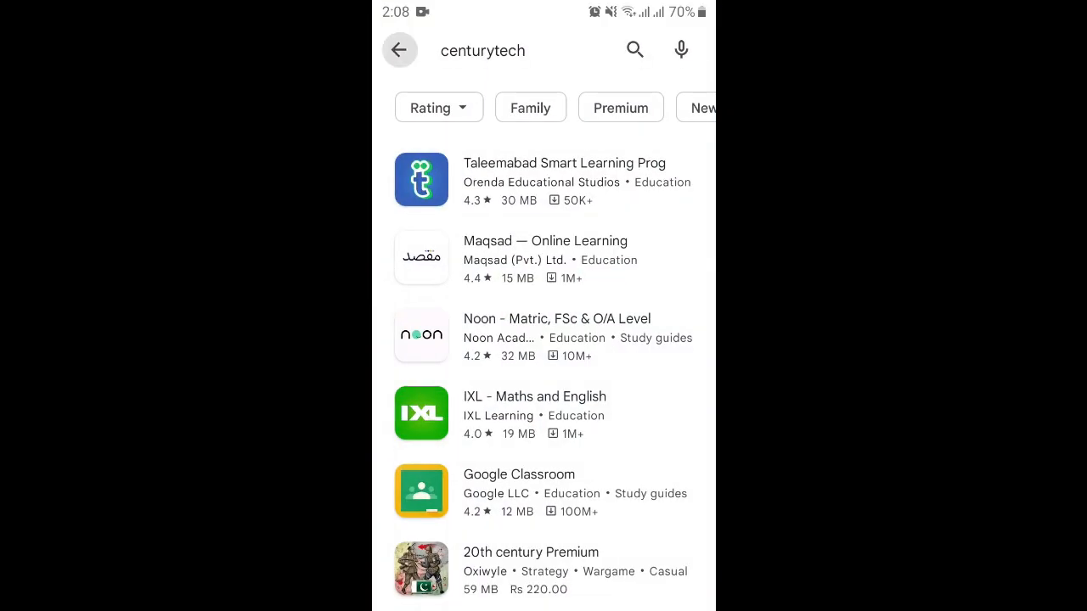
Rerun the 'centurytech' search from history and browse down the Play Store results.
left_click(509, 51)
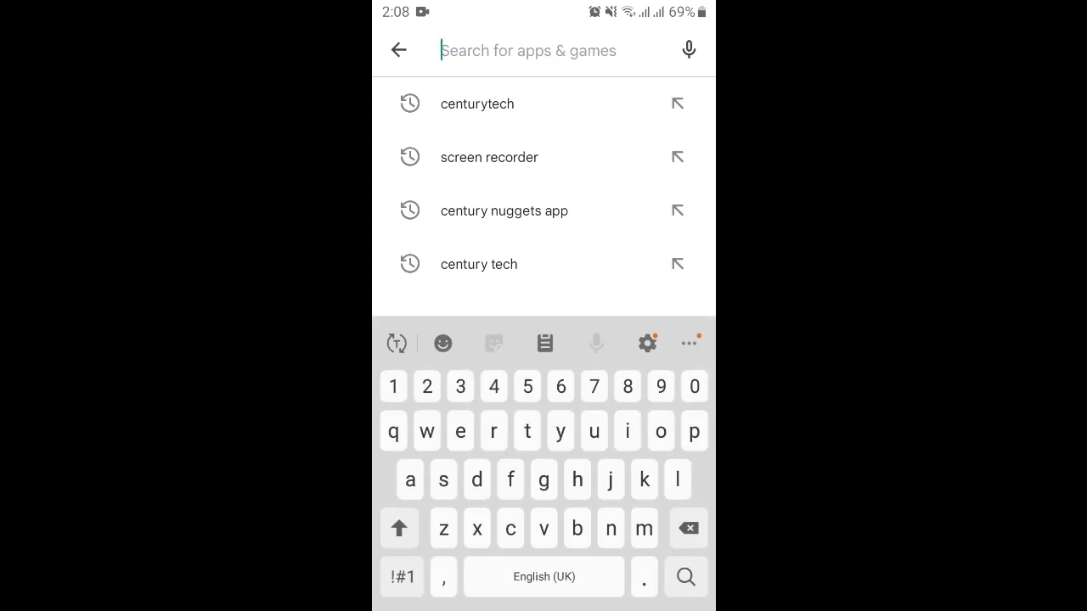
left_click(476, 104)
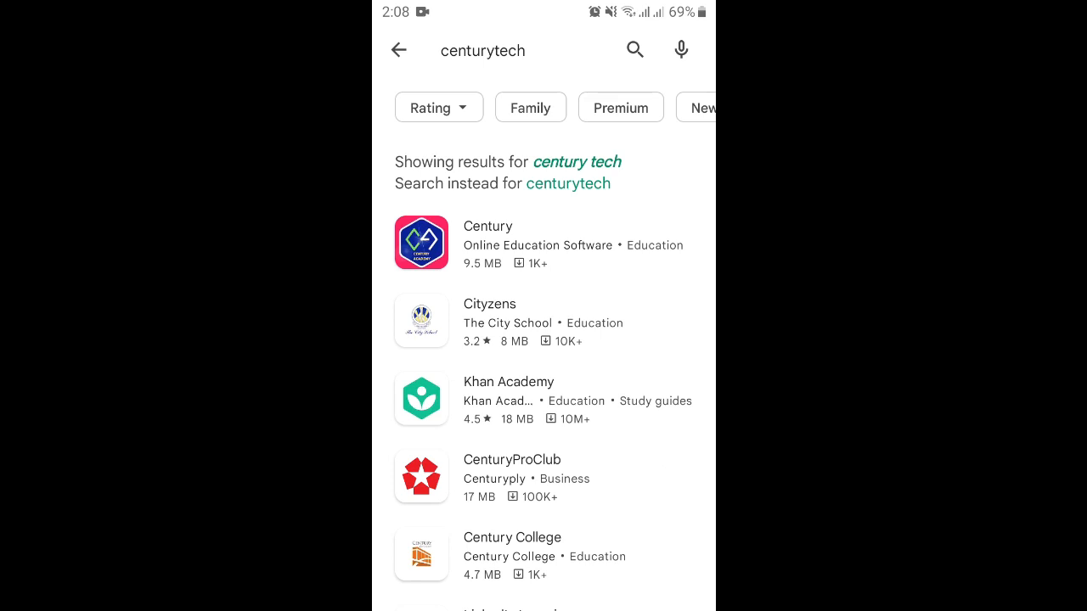
scroll("down", 3)
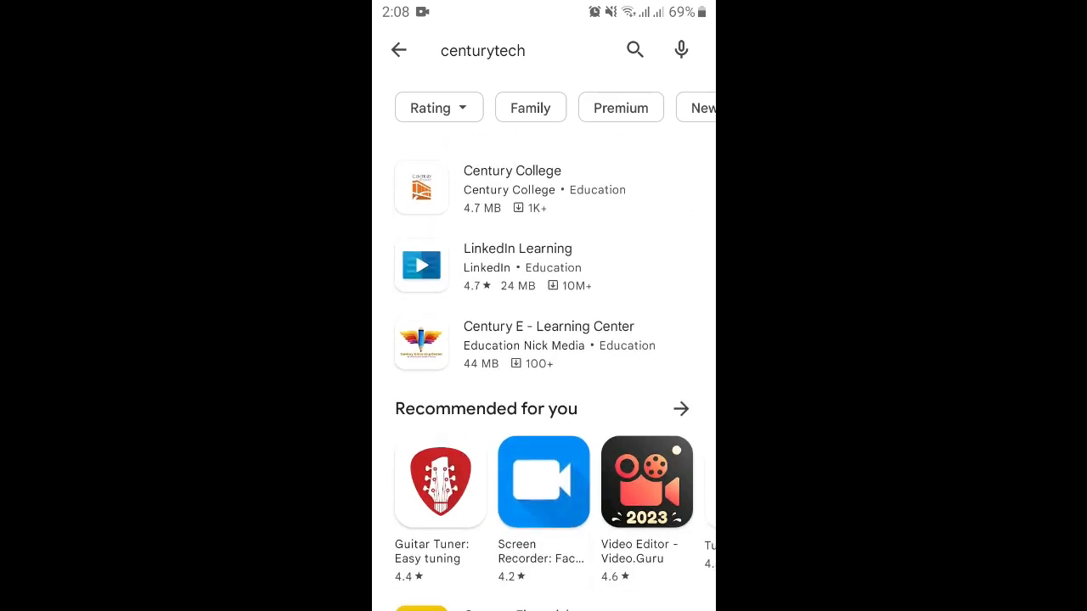
scroll("down", 3)
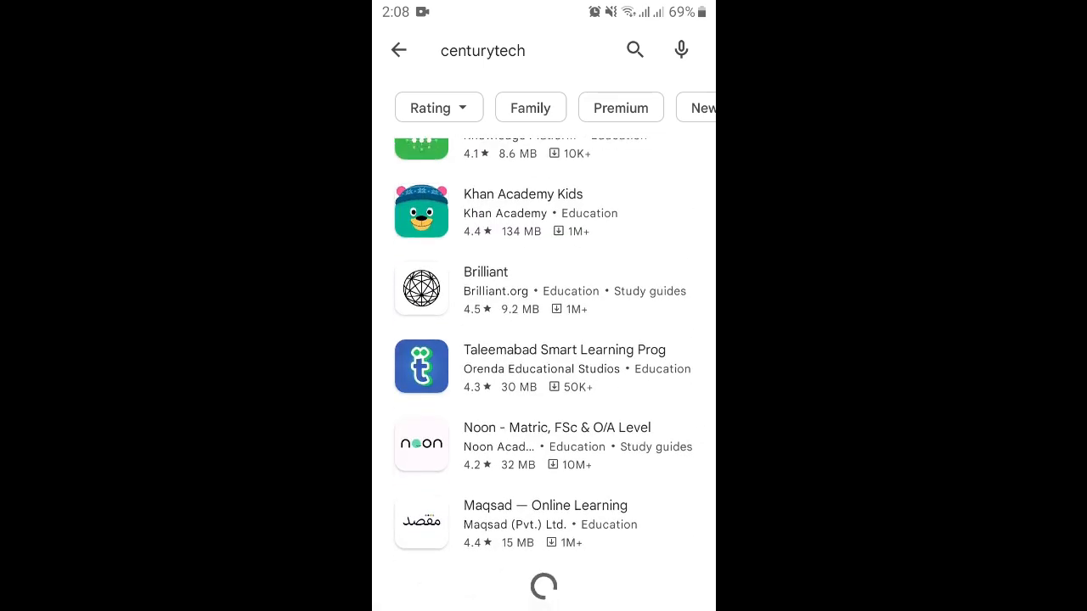
scroll("down", 3)
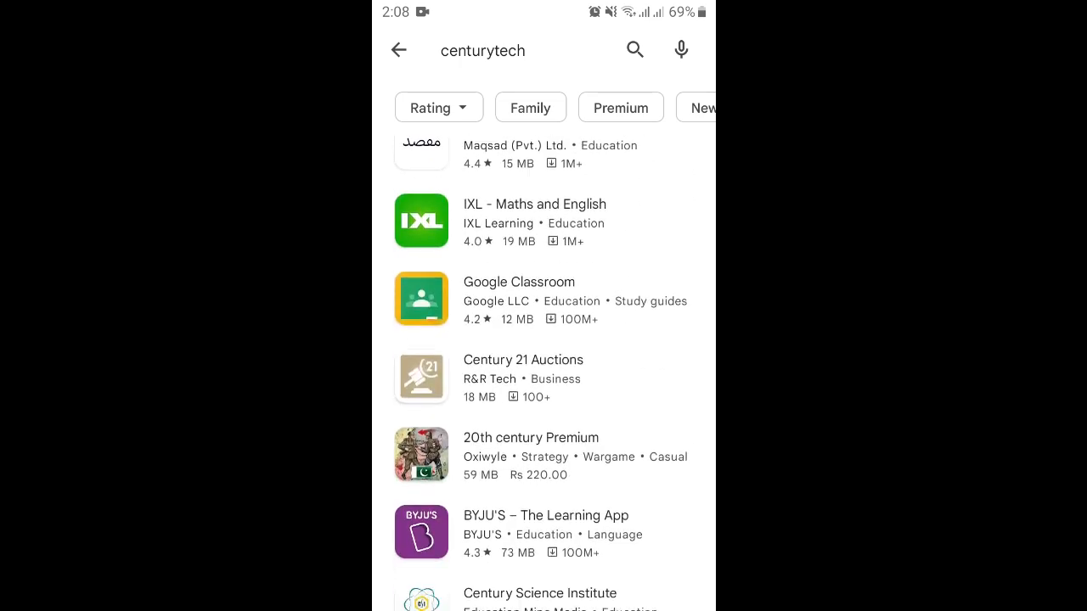
scroll("down", 3)
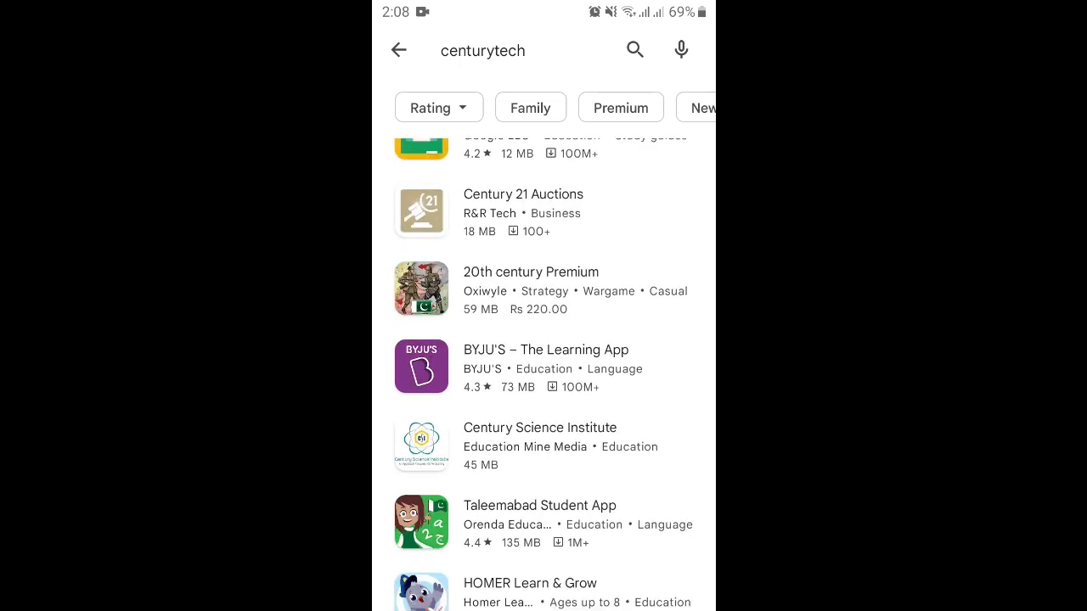
scroll("down", 3)
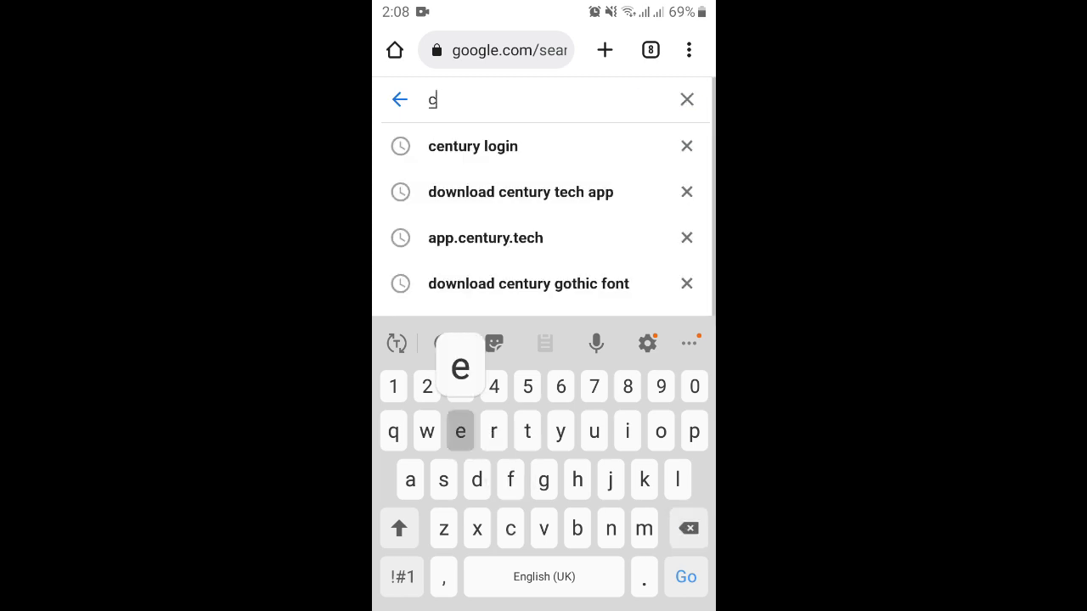
Search Google for 'century login' and follow the sponsored CENTURY result to its sign-in page.
left_click(472, 146)
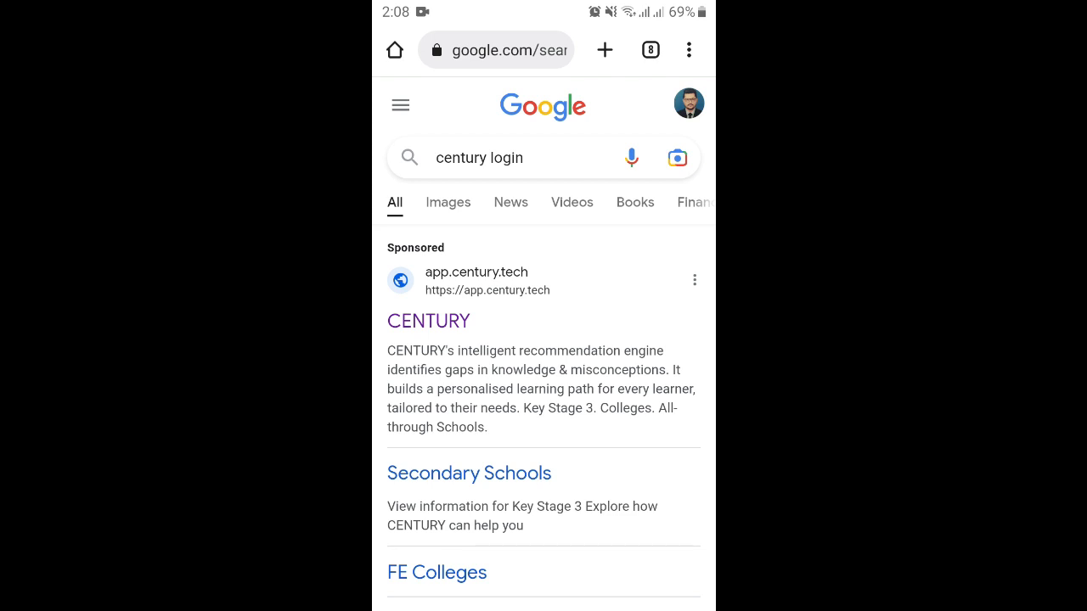
left_click(428, 319)
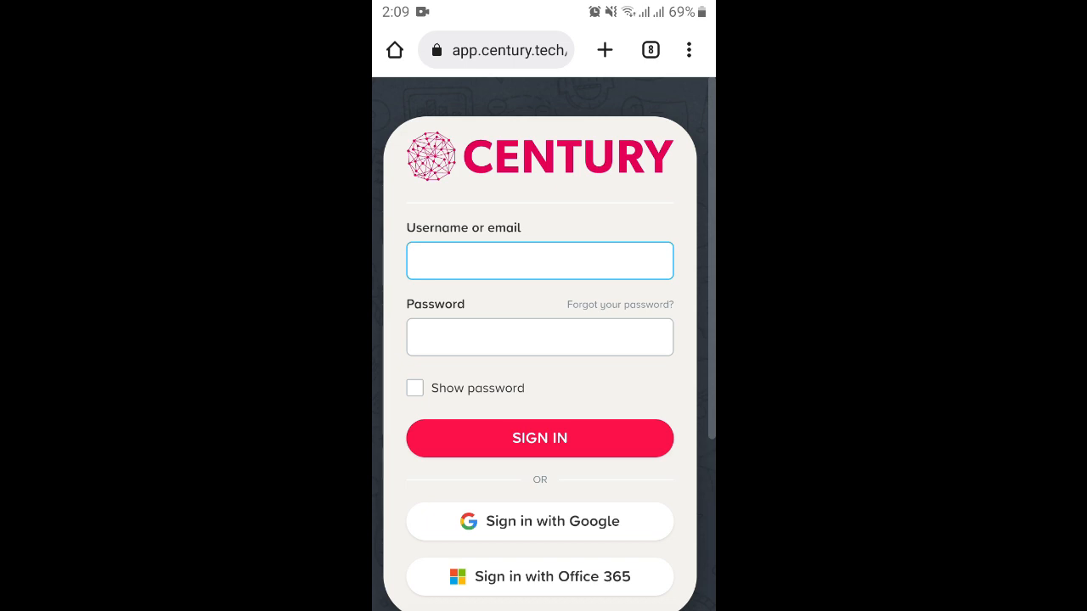
Install the CENTURY web app from Chrome's menu and confirm the Install prompt.
left_click(677, 49)
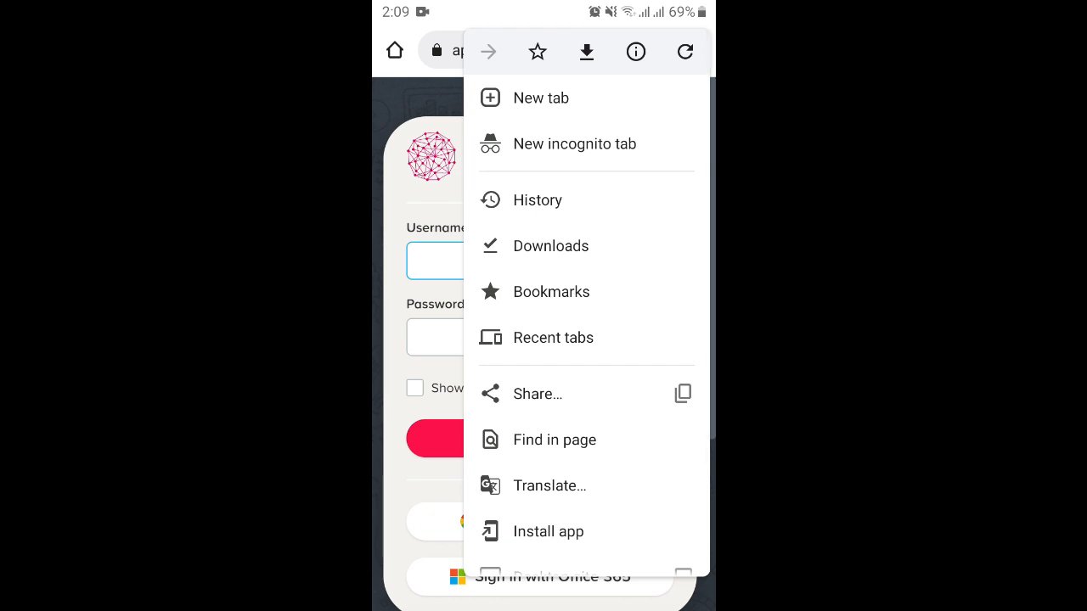
scroll("down", 3)
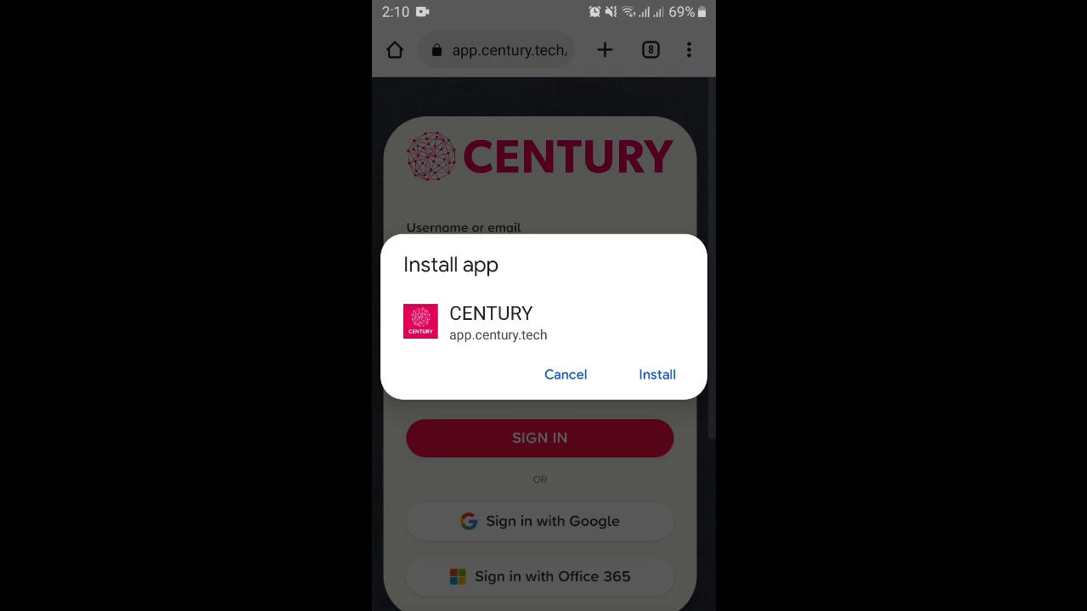
left_click(655, 376)
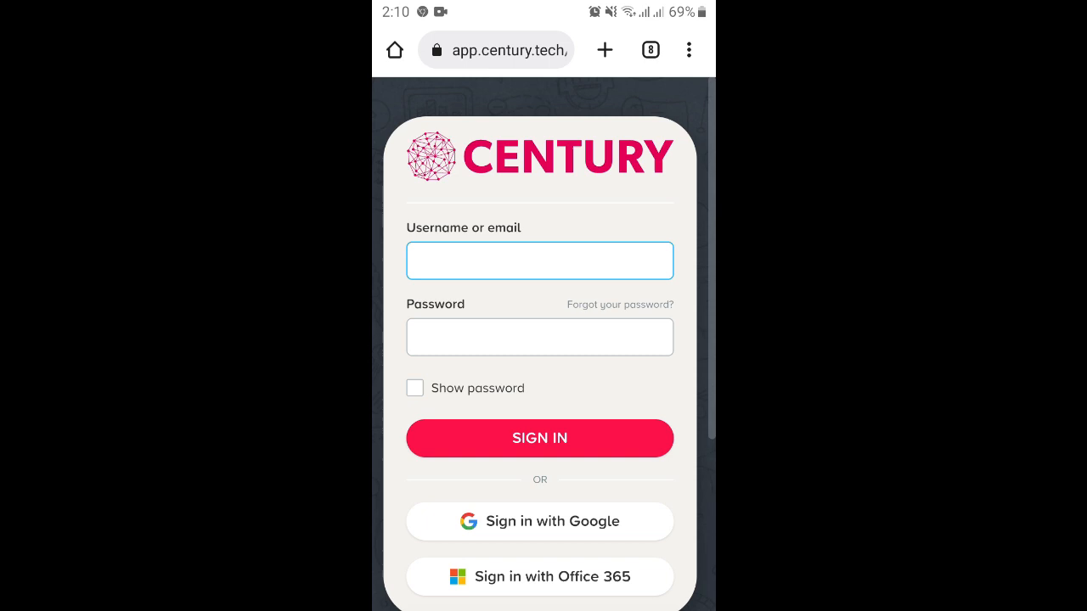
scroll("down", 3)
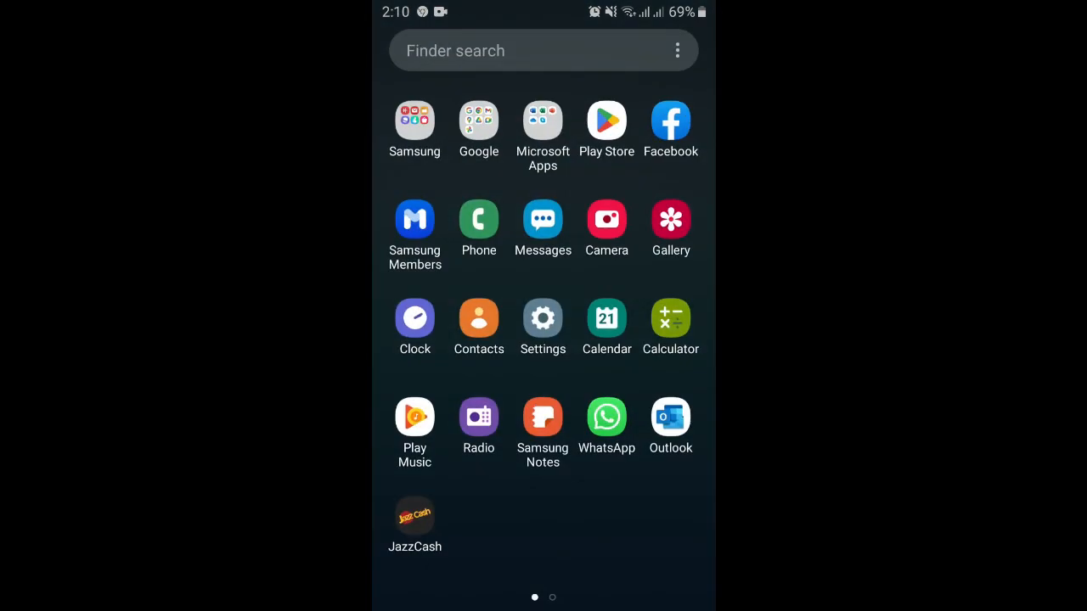
Launch the CENTURY app from the second page of the app drawer.
scroll("left", 3)
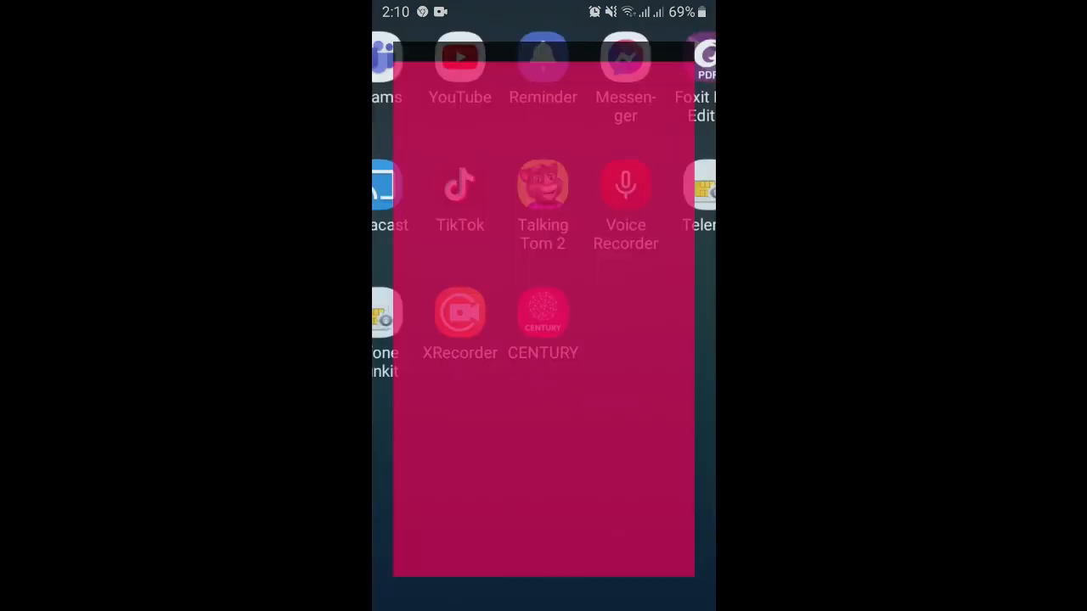
left_click(543, 312)
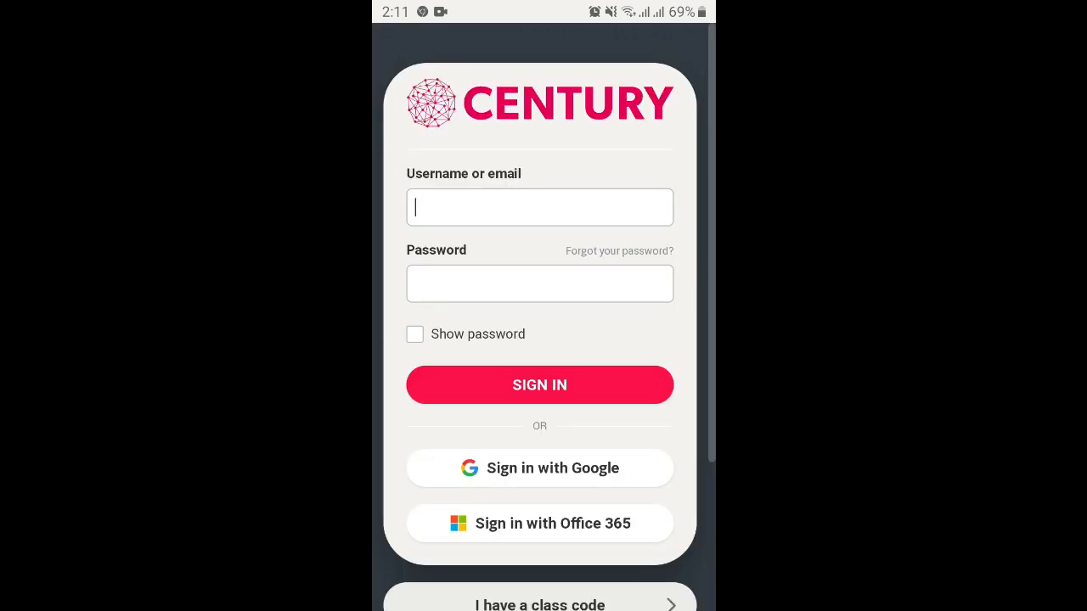
Choose 'Sign in with Office 365' on the CENTURY login page.
left_click(540, 207)
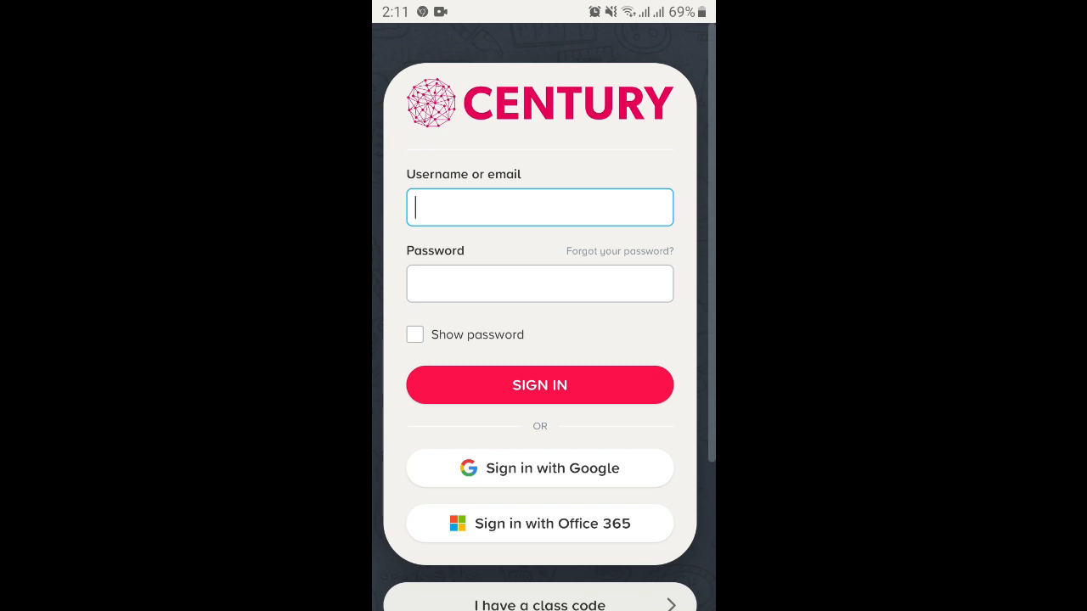
scroll("down", 3)
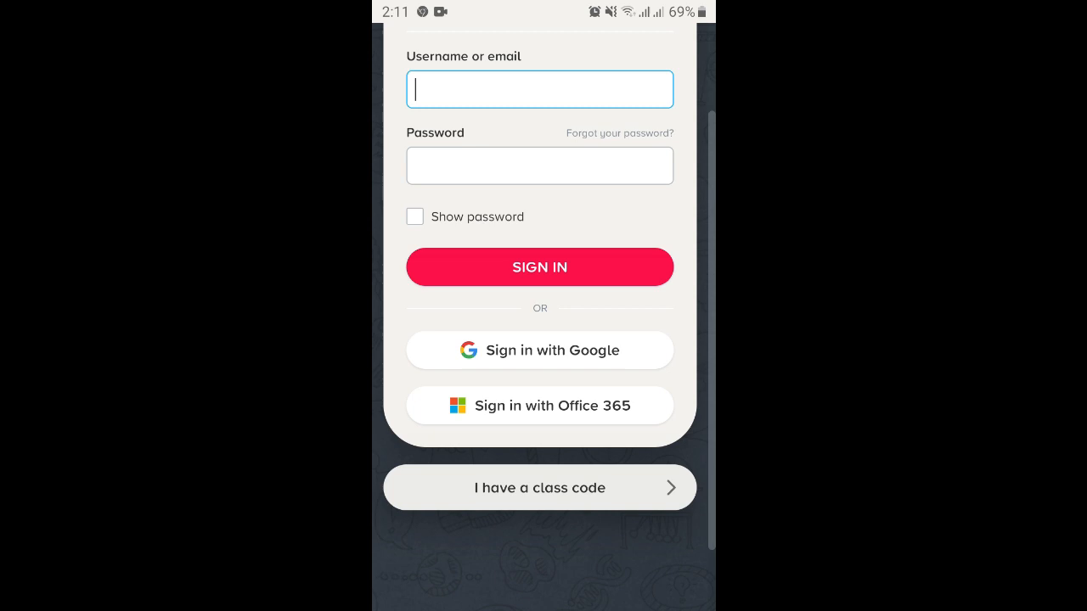
left_click(540, 404)
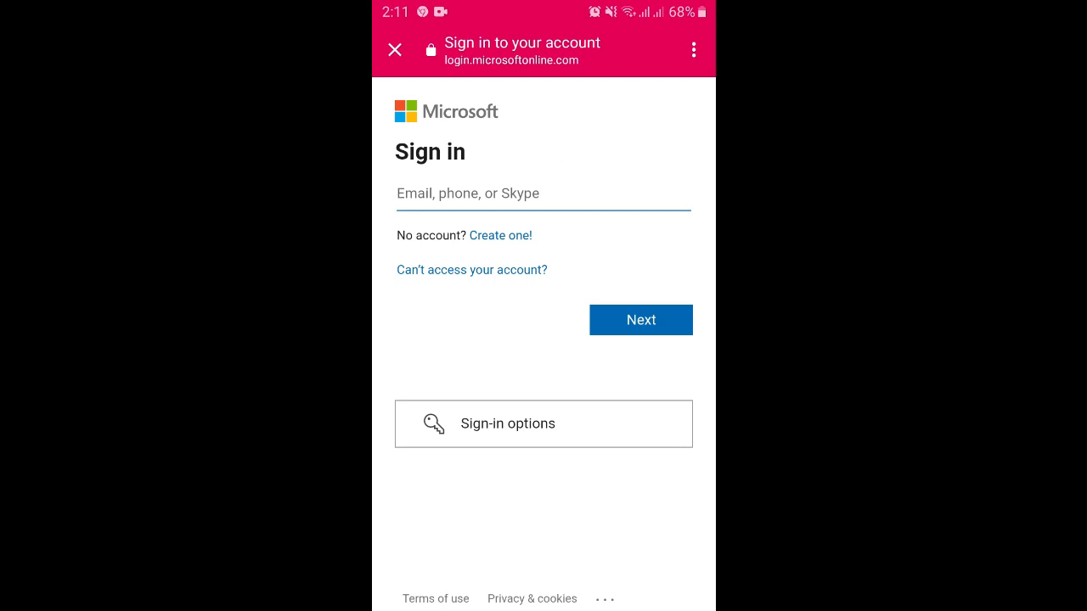
Enter the sample ID '12345.tcsn.eduu.pk' in the Microsoft email field and submit it with Next.
left_click(543, 194)
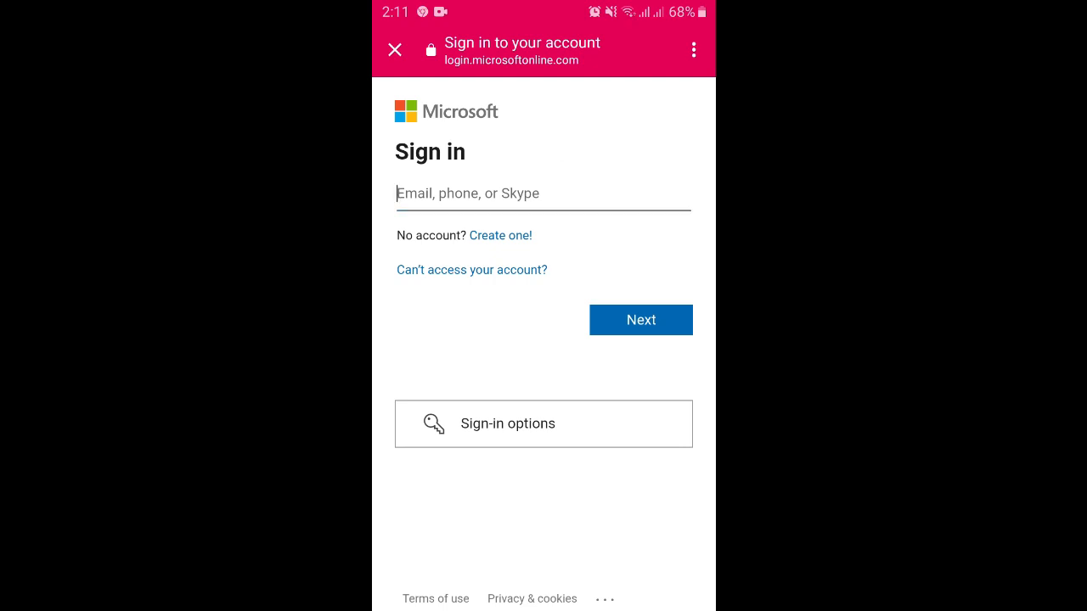
left_click(543, 194)
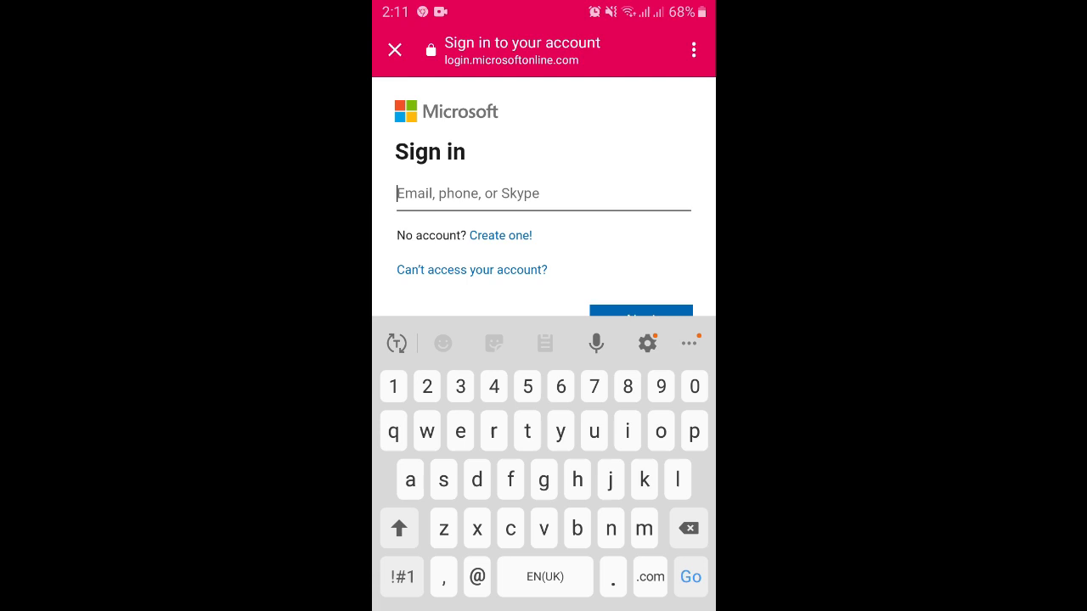
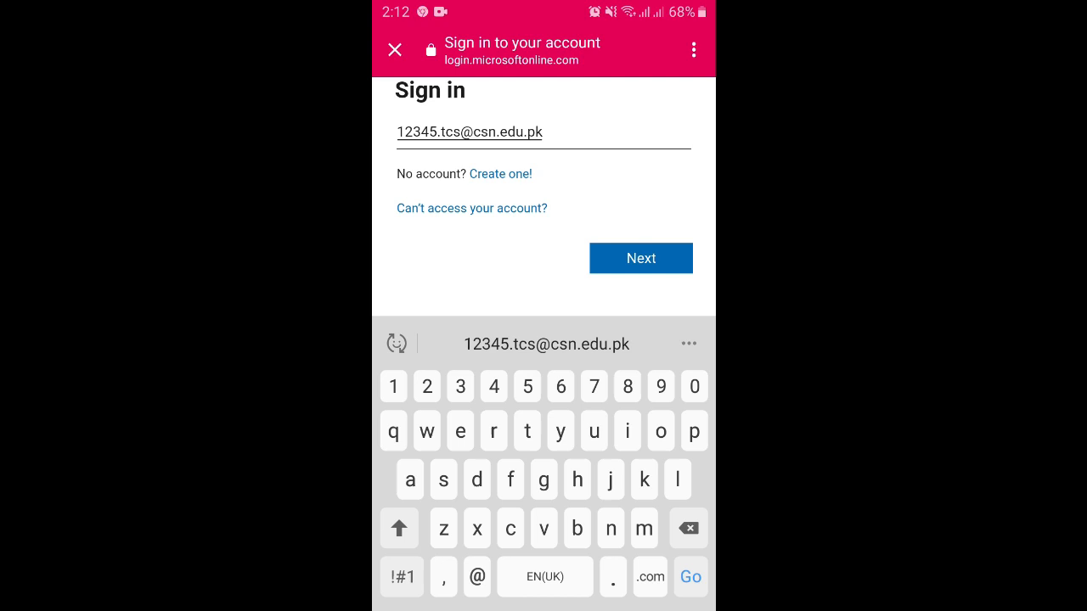
left_click(640, 258)
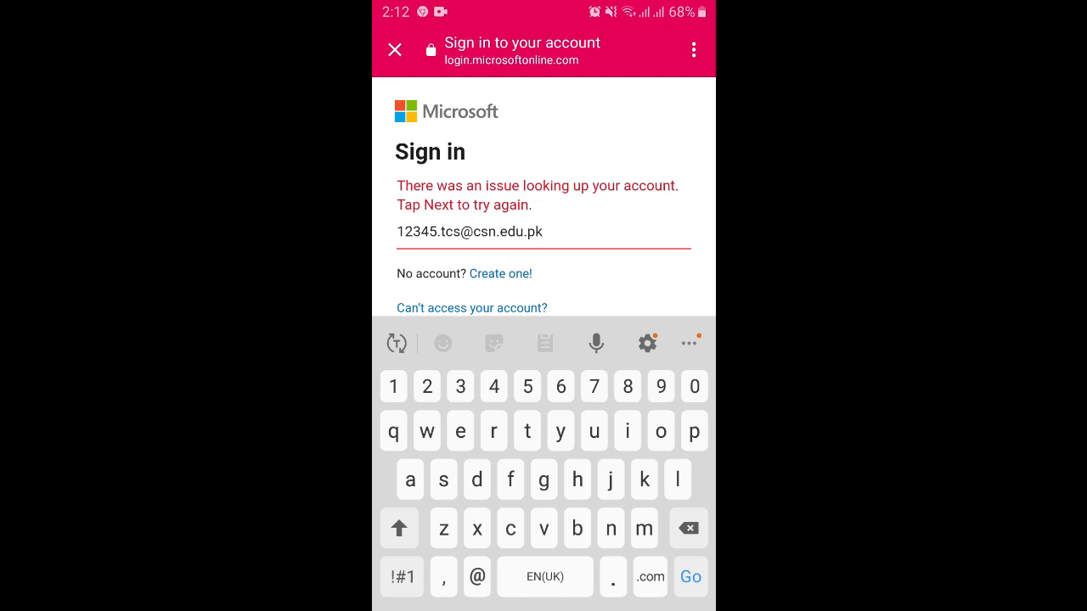
Return to the email field after the account lookup error to edit the ID.
left_click(535, 231)
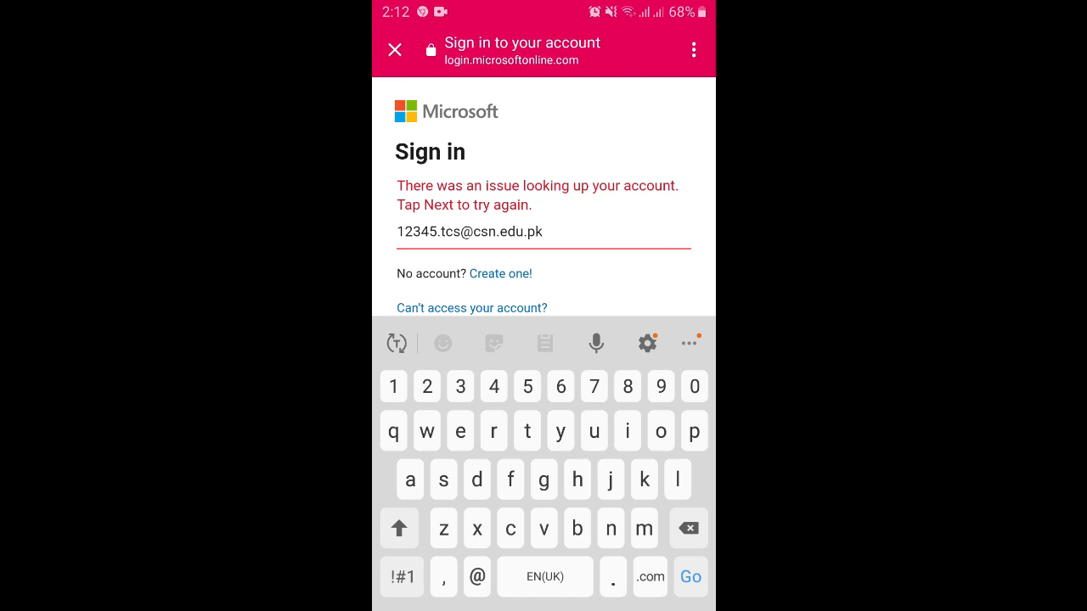
left_click(535, 231)
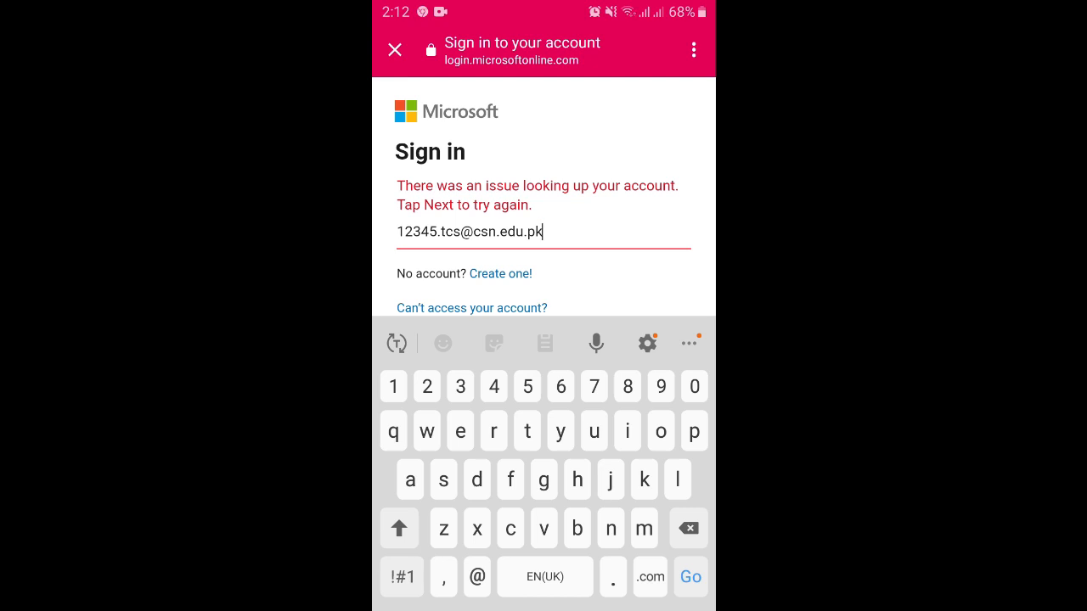